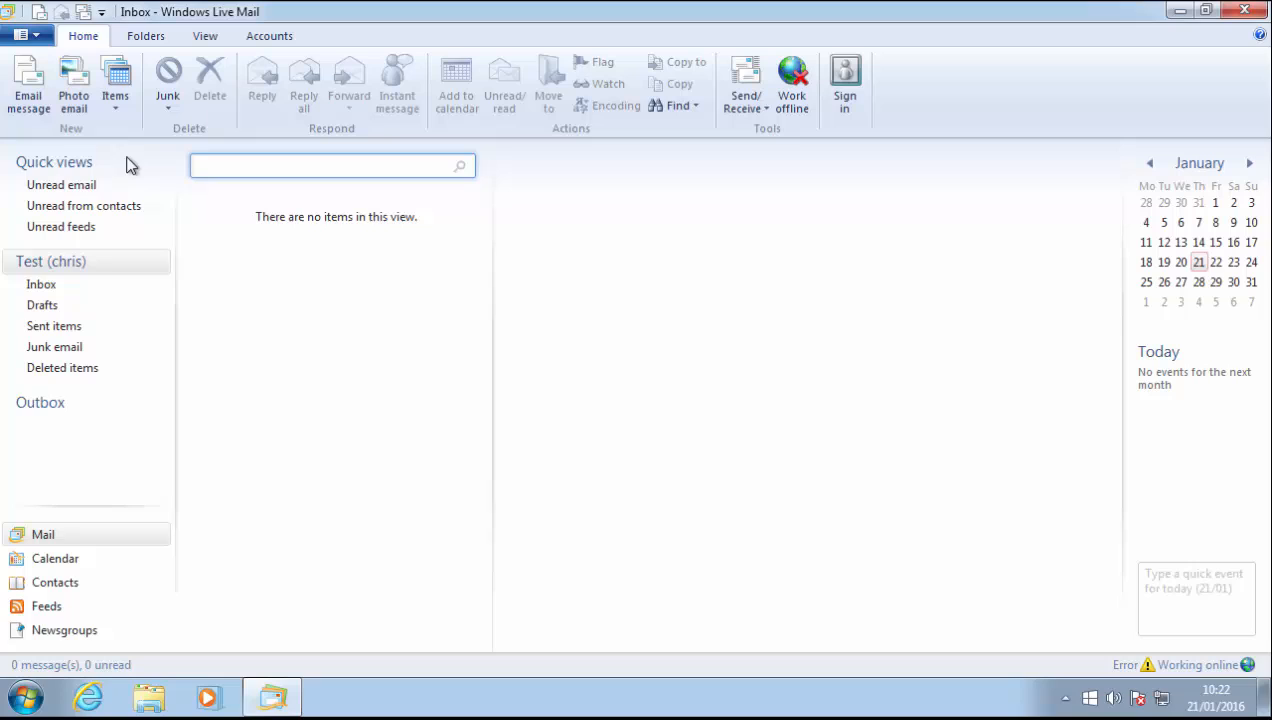
mouse_move(28, 90)
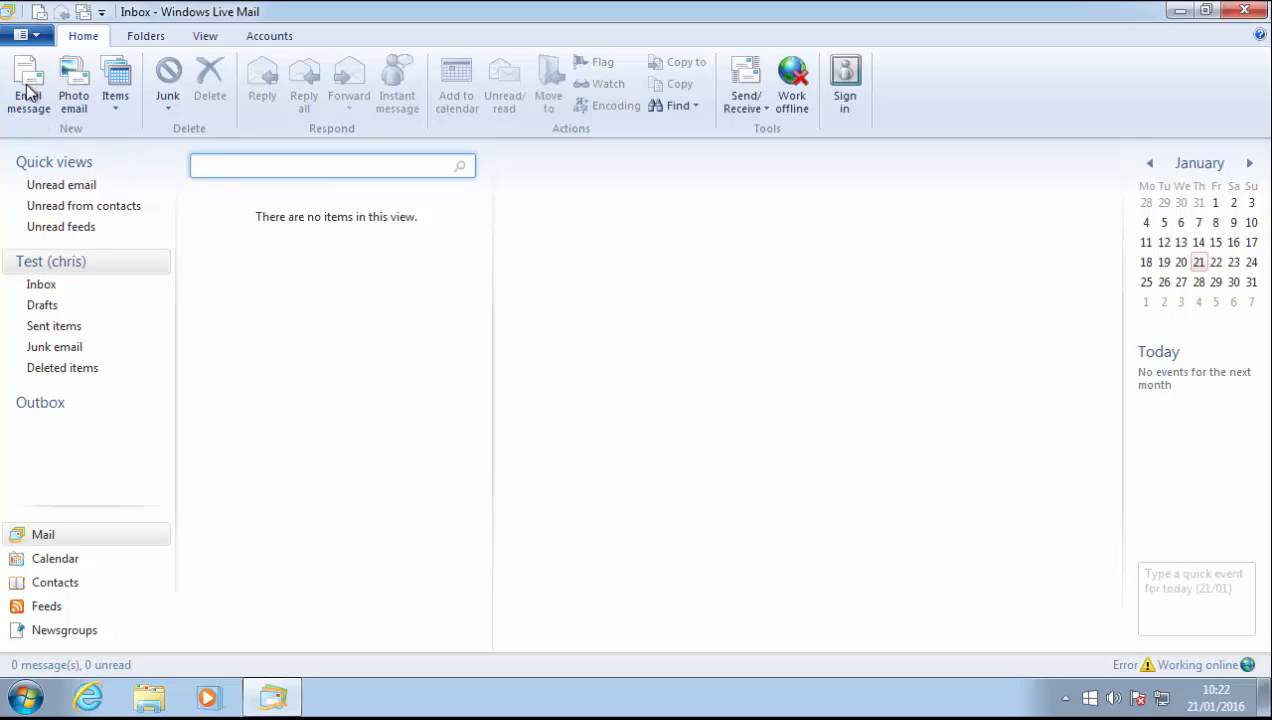
mouse_move(28, 84)
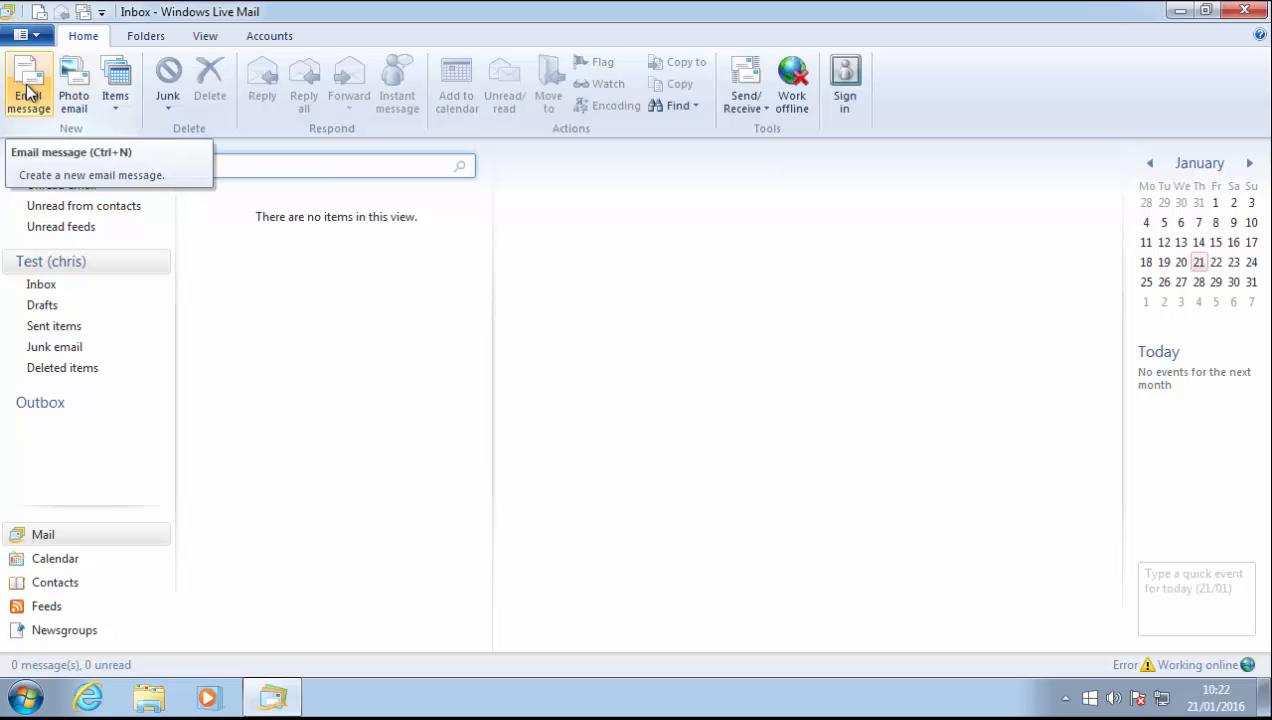
- Start a new blank email message from the Home tab
click(28, 84)
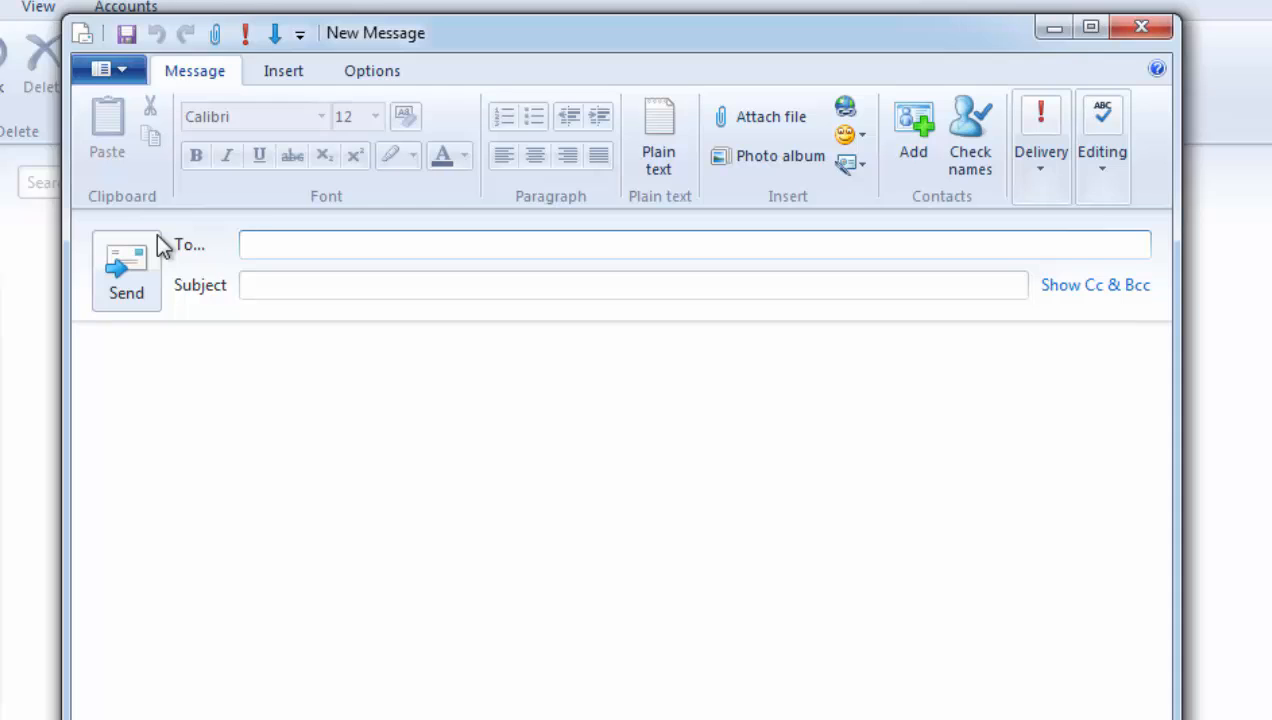
text(chris@t)
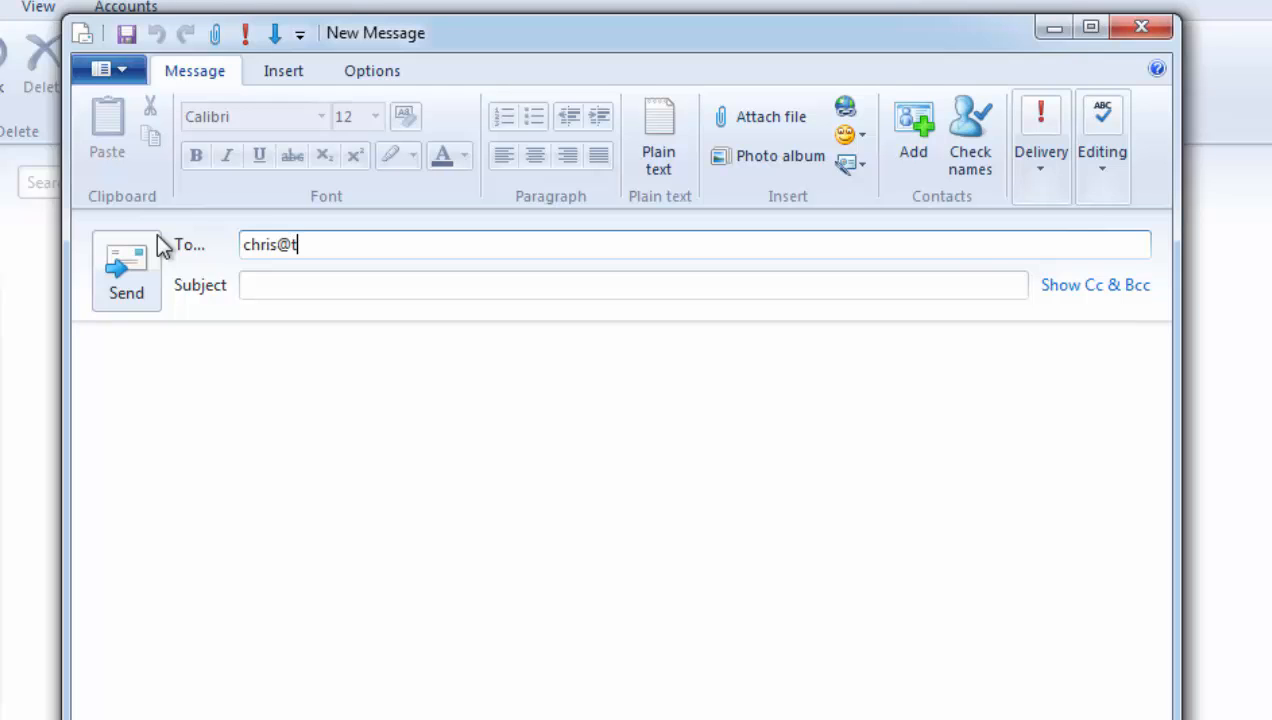
text(est)
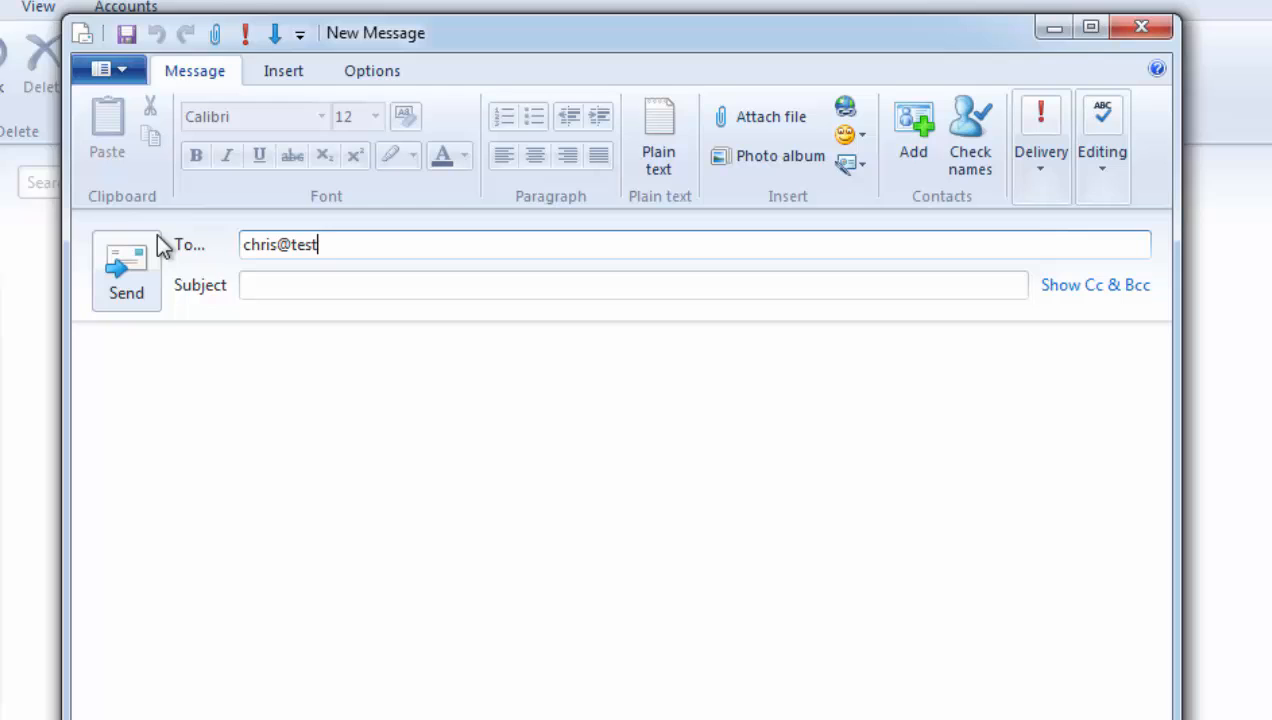
text(.com)
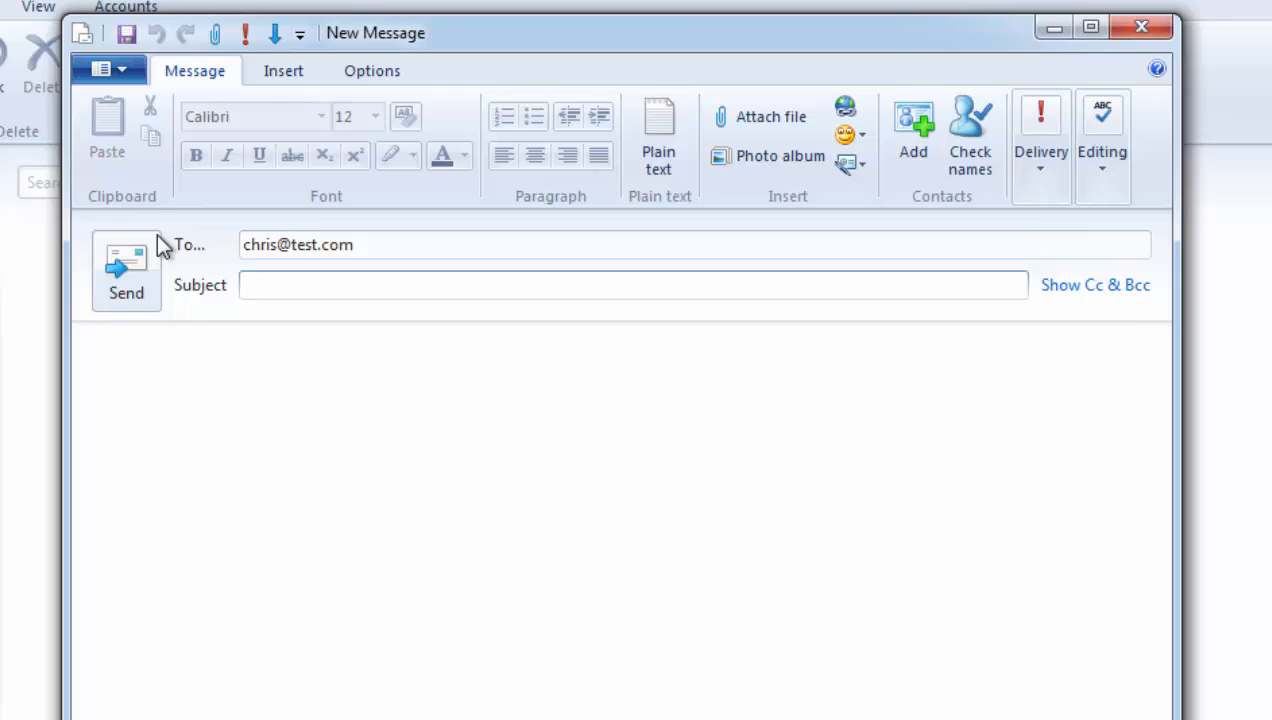
- Enter the subject 'Pictures'
click(632, 284)
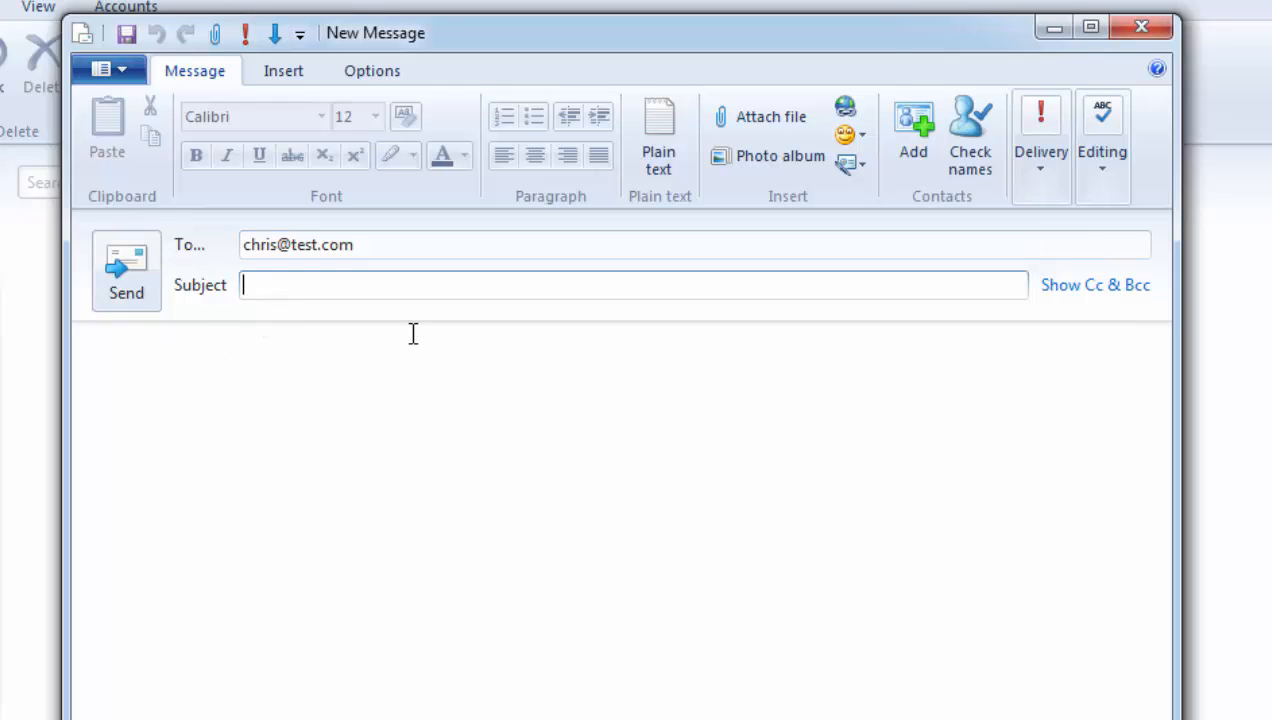
text(Picu)
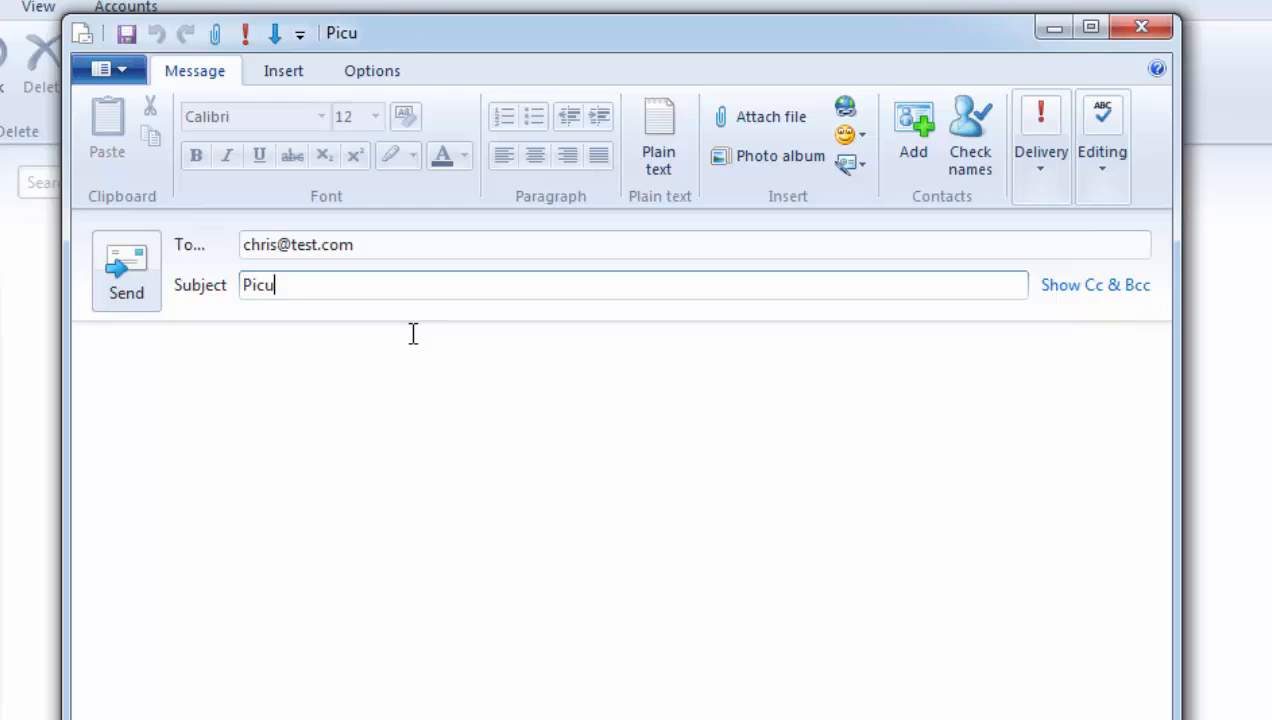
text(tres)
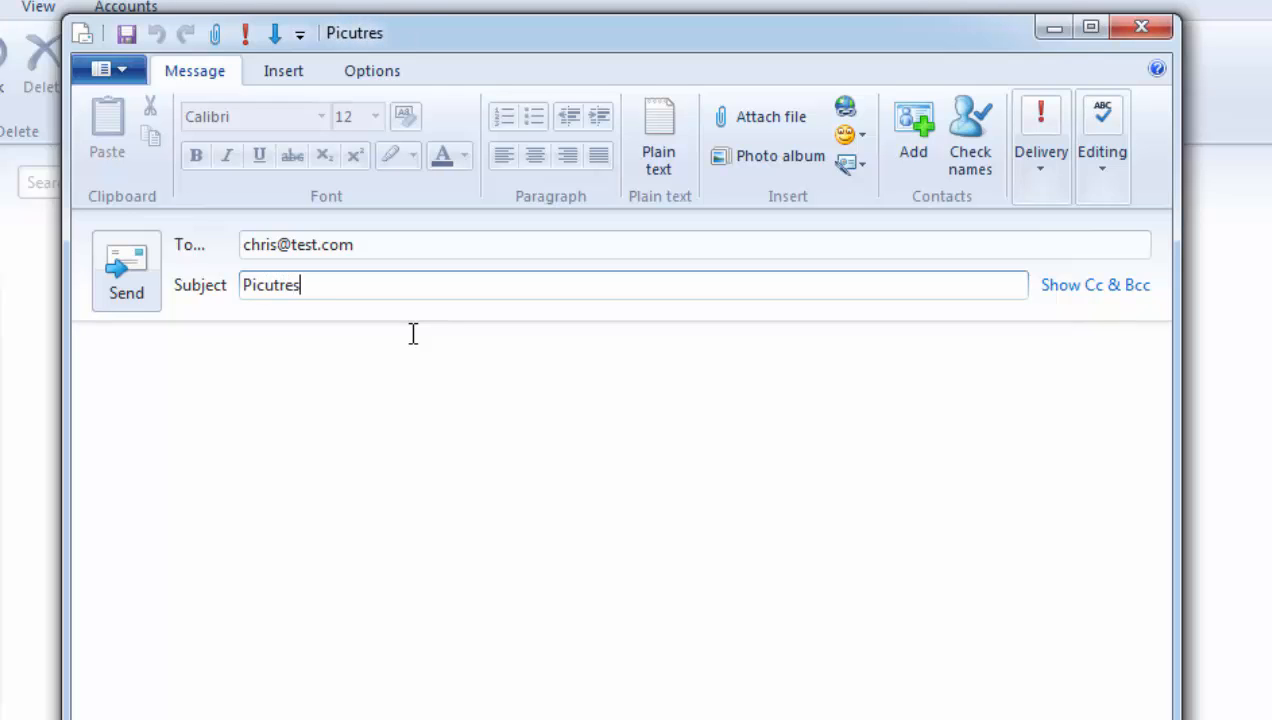
key(BackSpace)
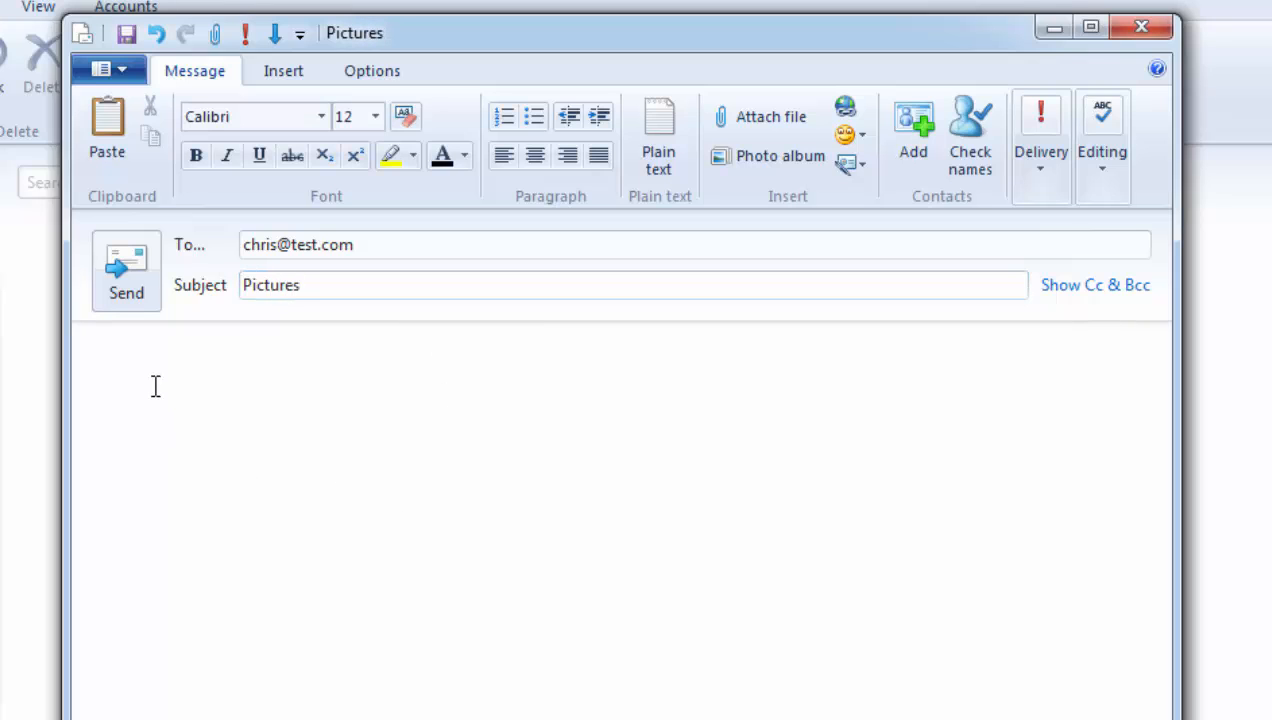
- Write the body text 'Please find attached pictures'
text(Please)
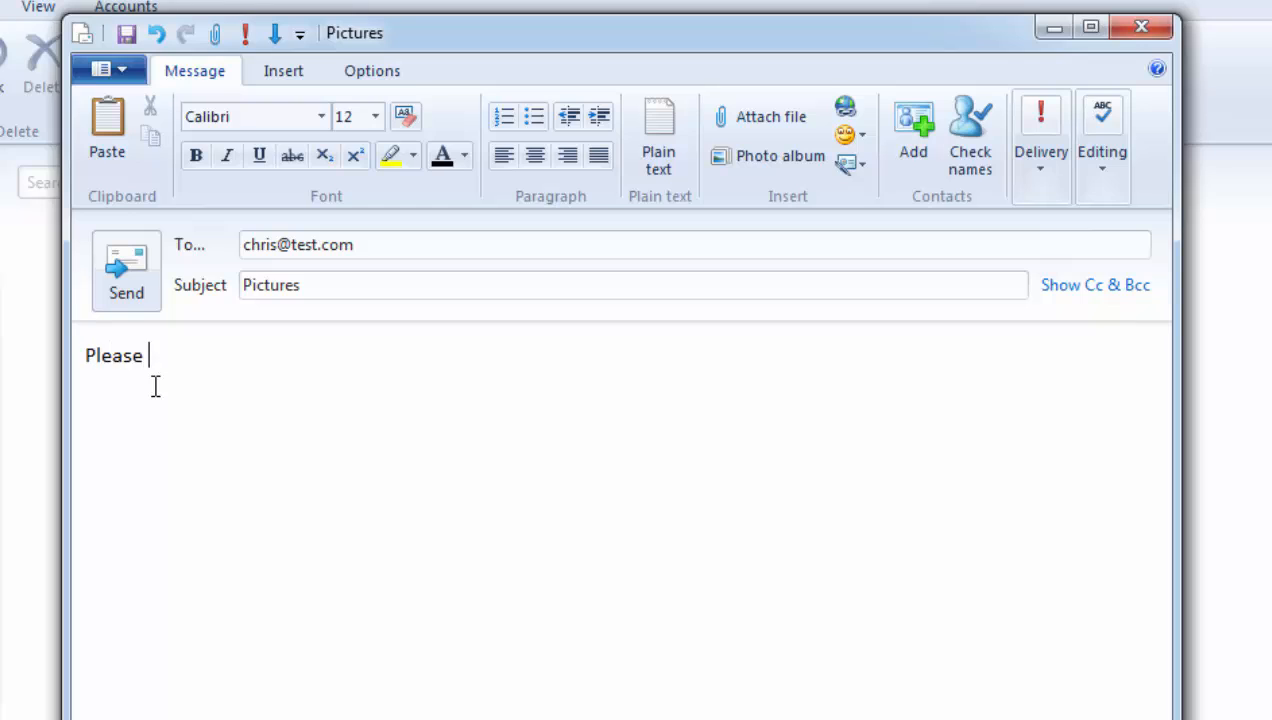
text(find a)
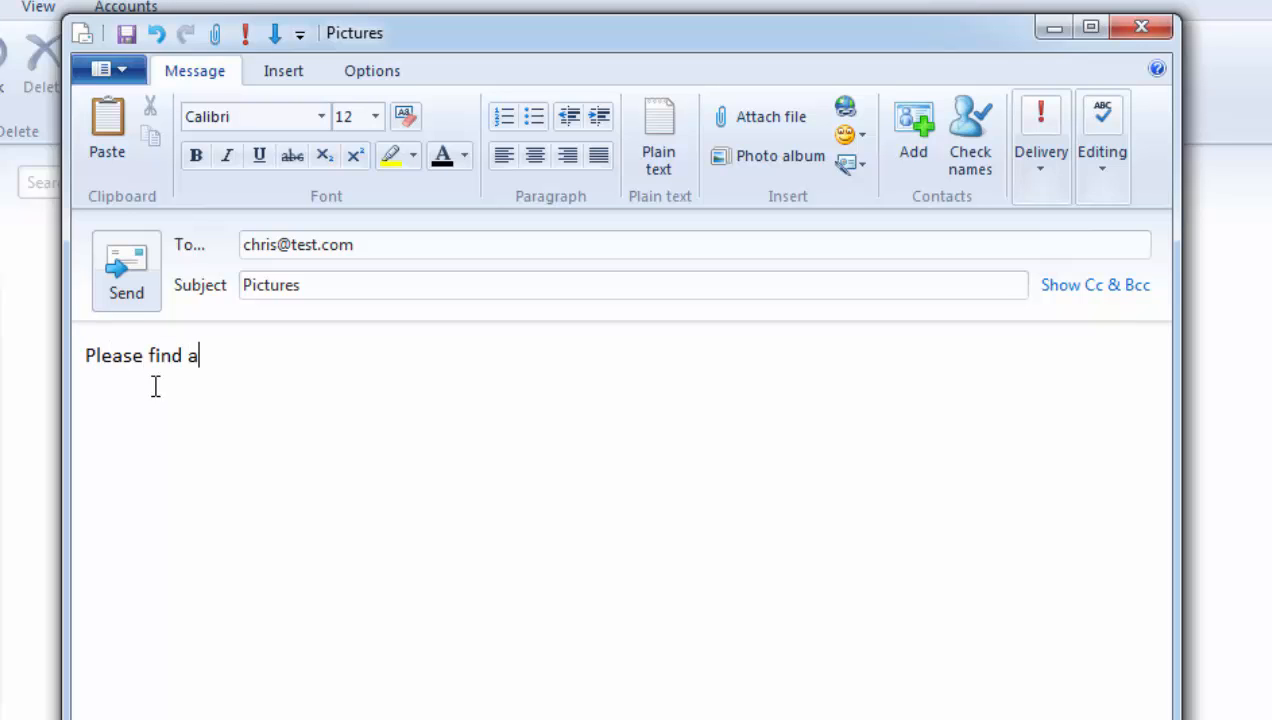
text(ttached p)
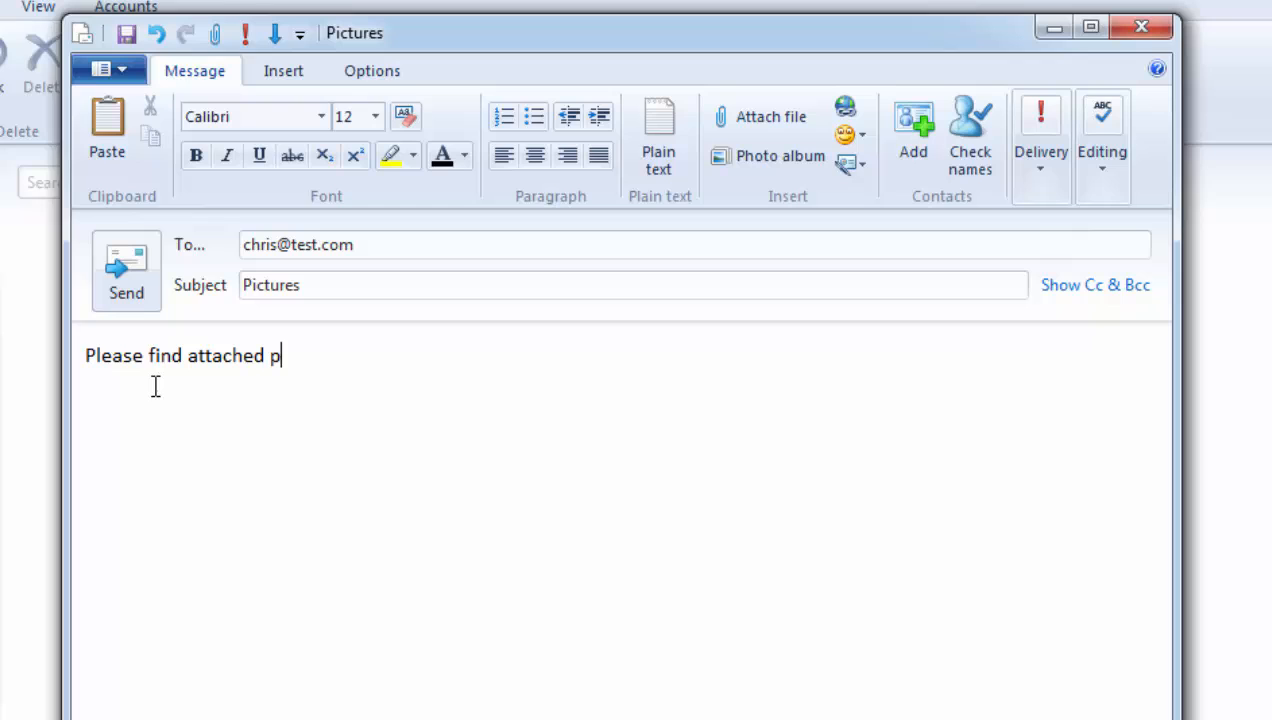
text(ictures)
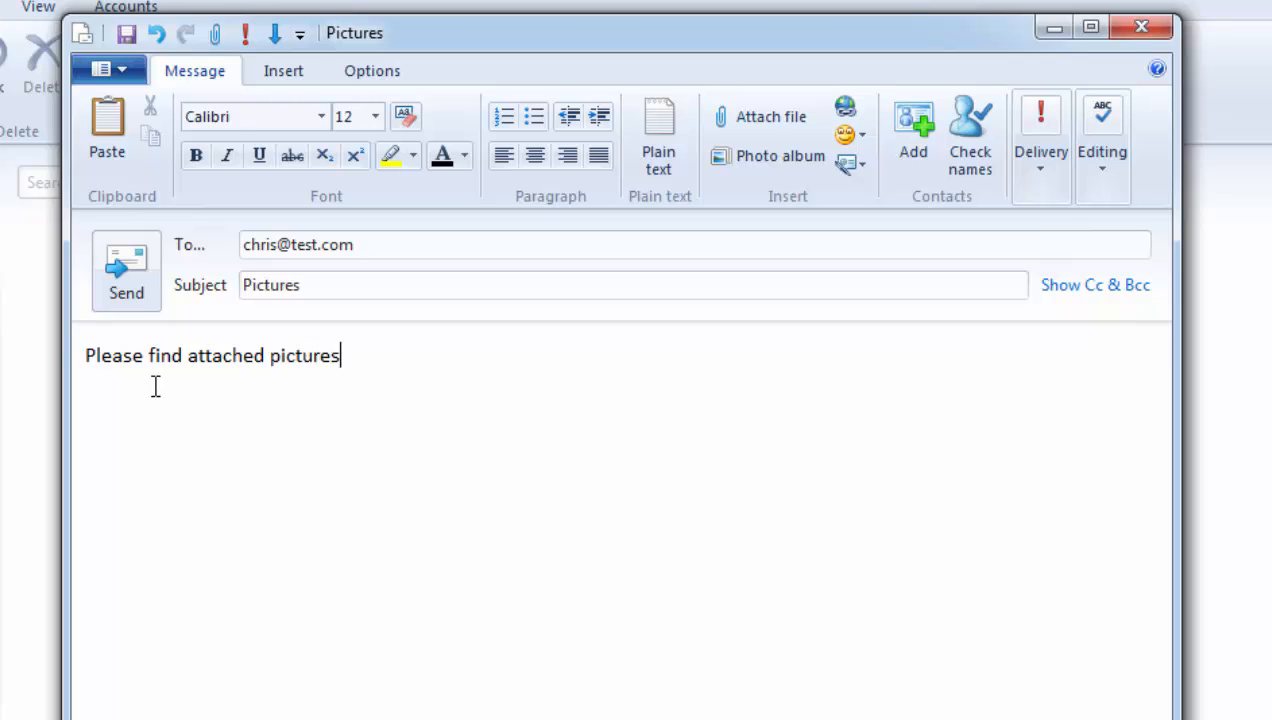
mouse_move(760, 116)
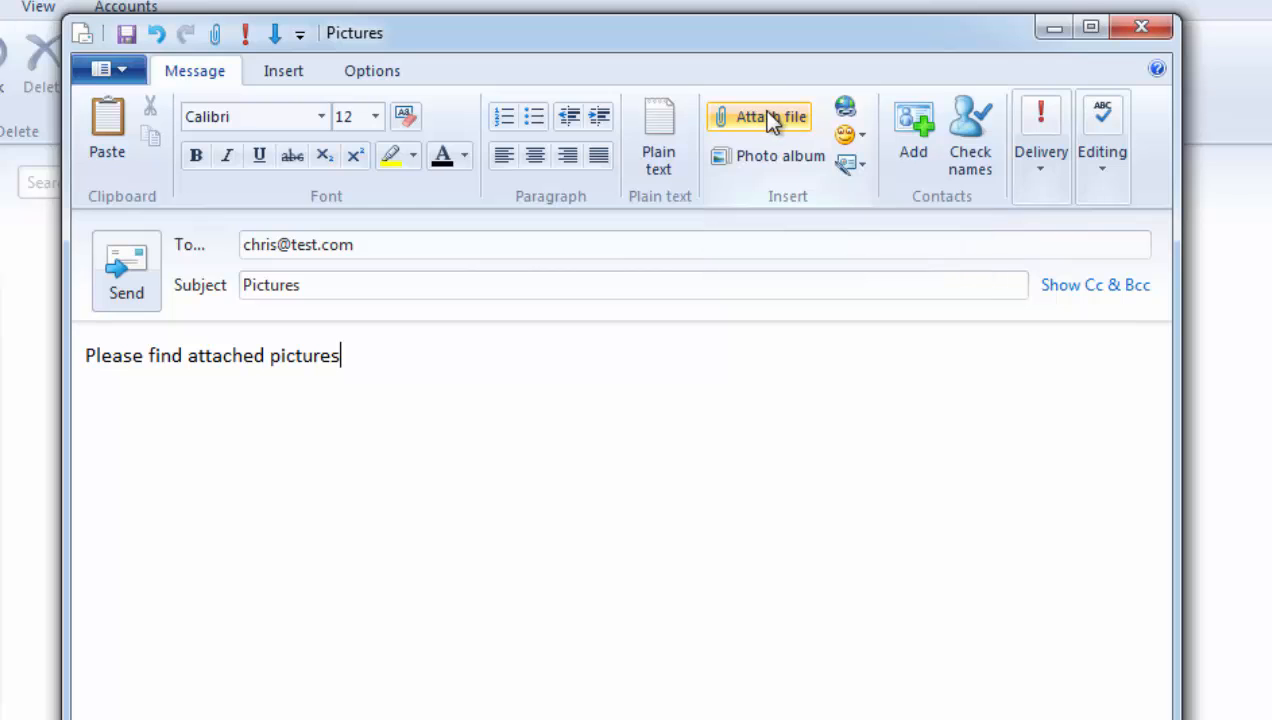
- Bring up the Attach file dialog and browse to the Pictures library for Koala
click(768, 116)
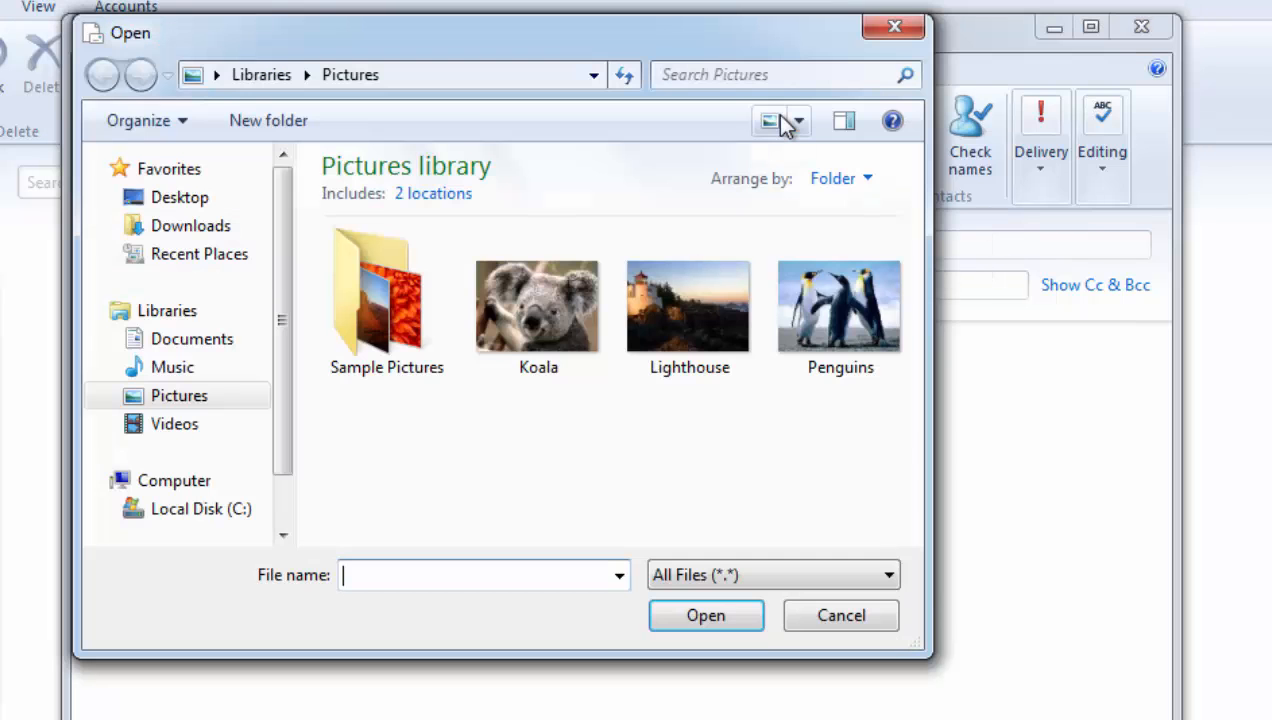
mouse_move(772, 120)
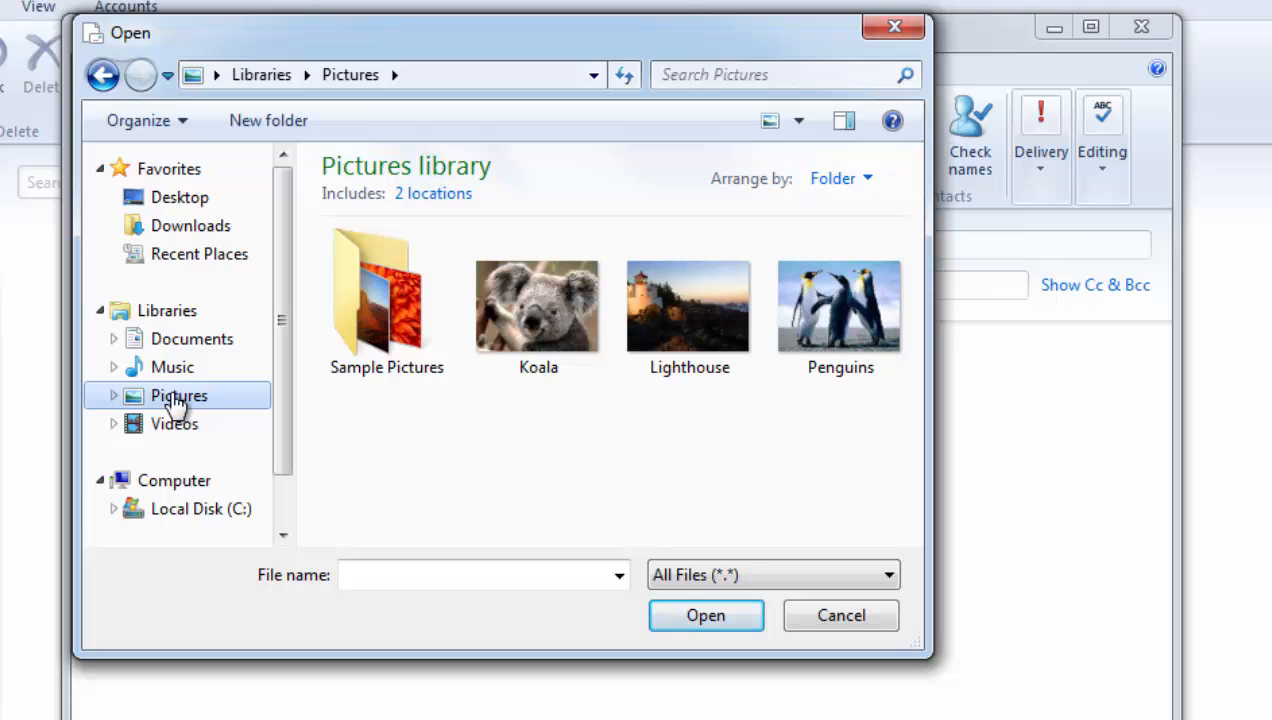
mouse_move(232, 378)
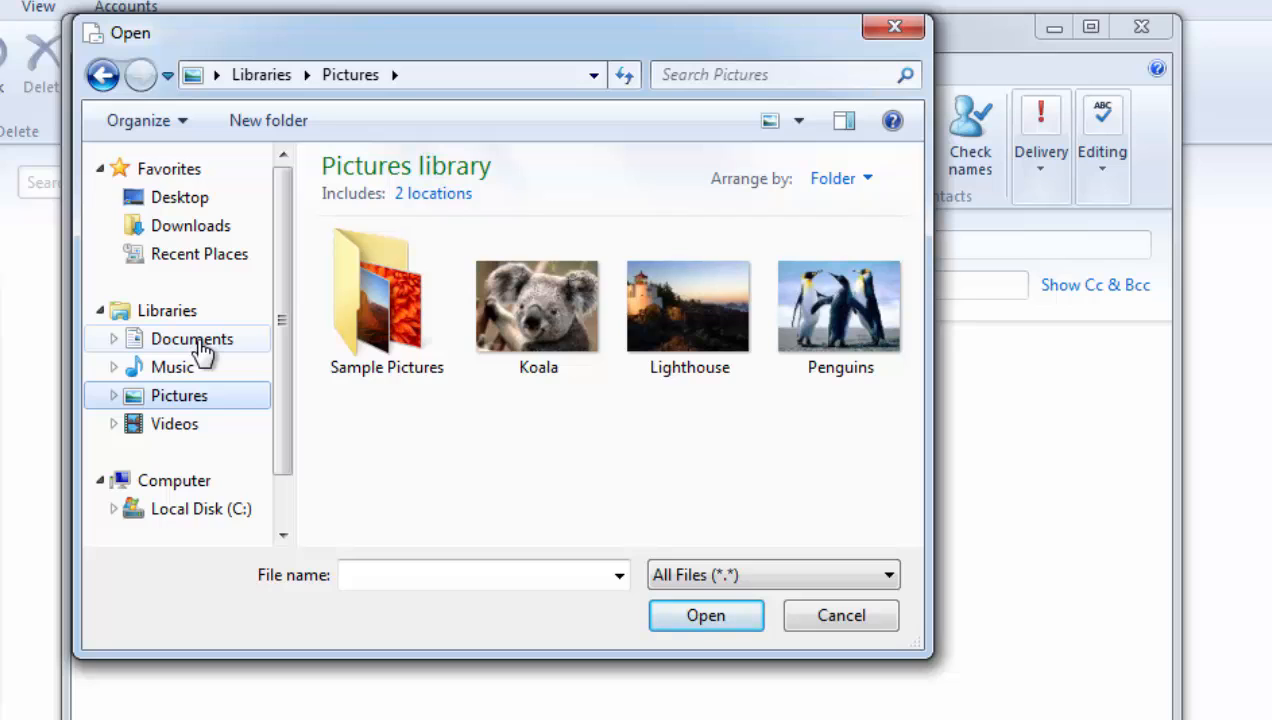
click(192, 338)
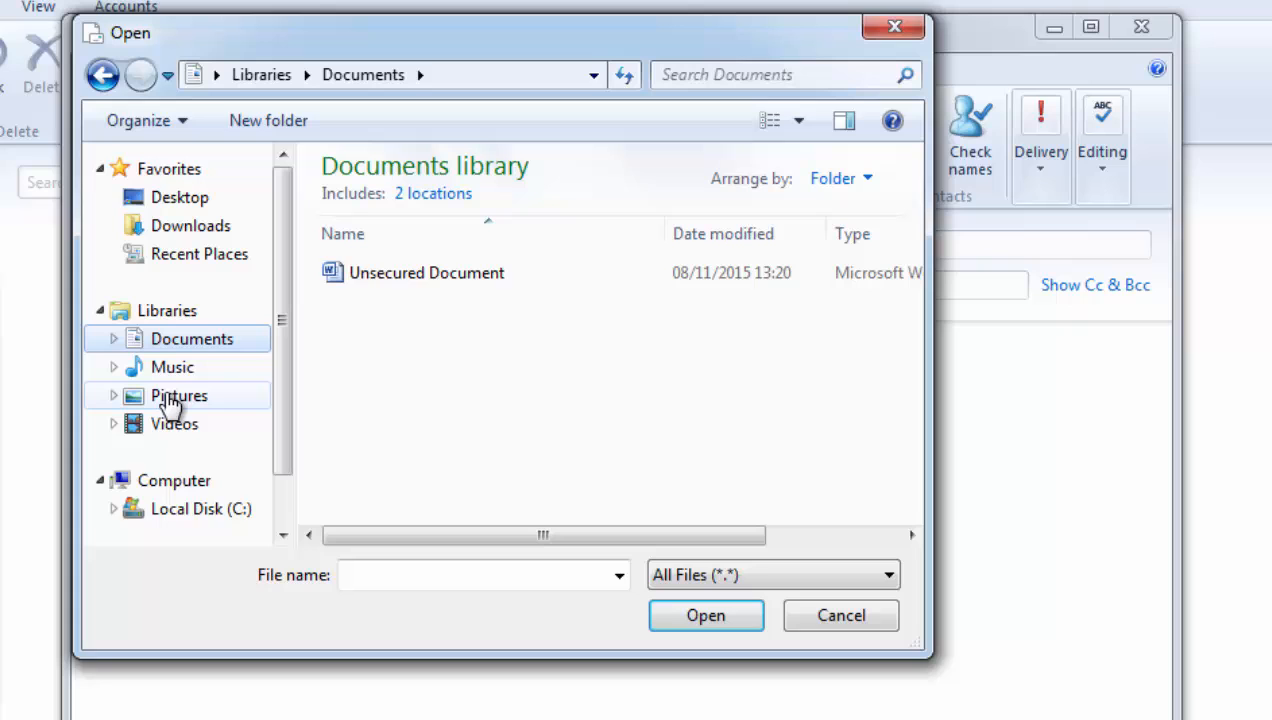
click(180, 396)
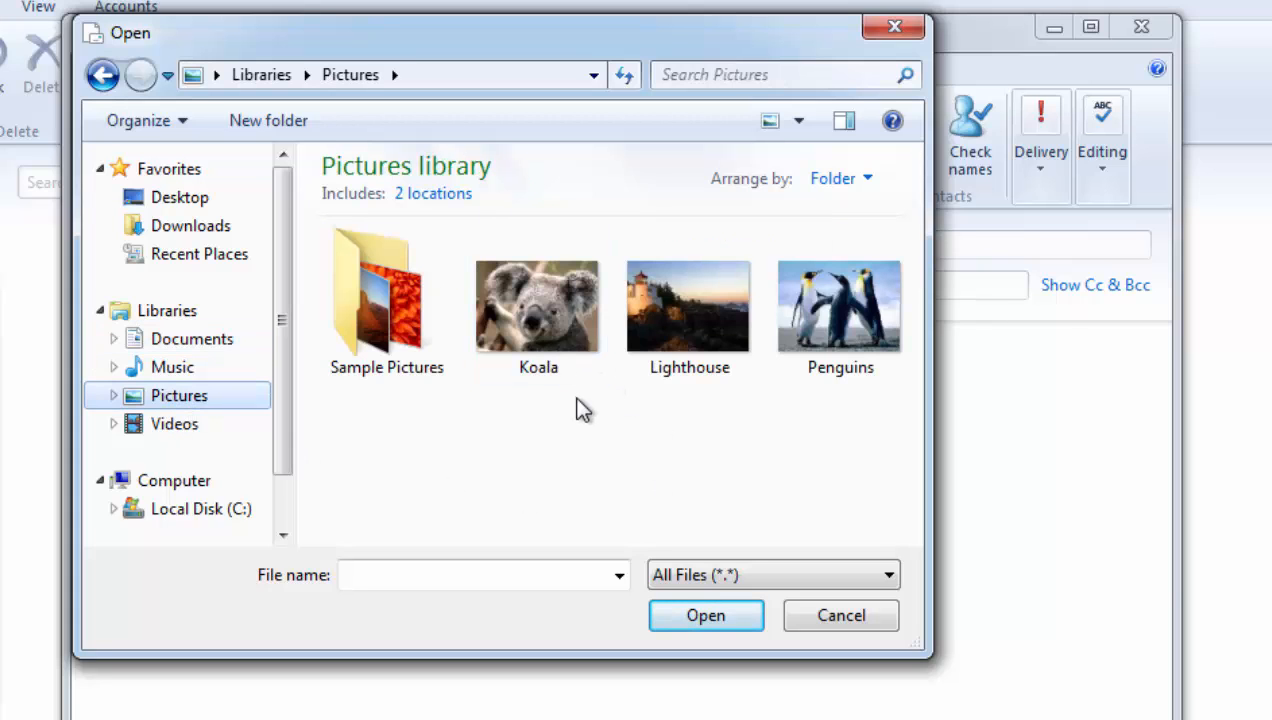
mouse_move(540, 340)
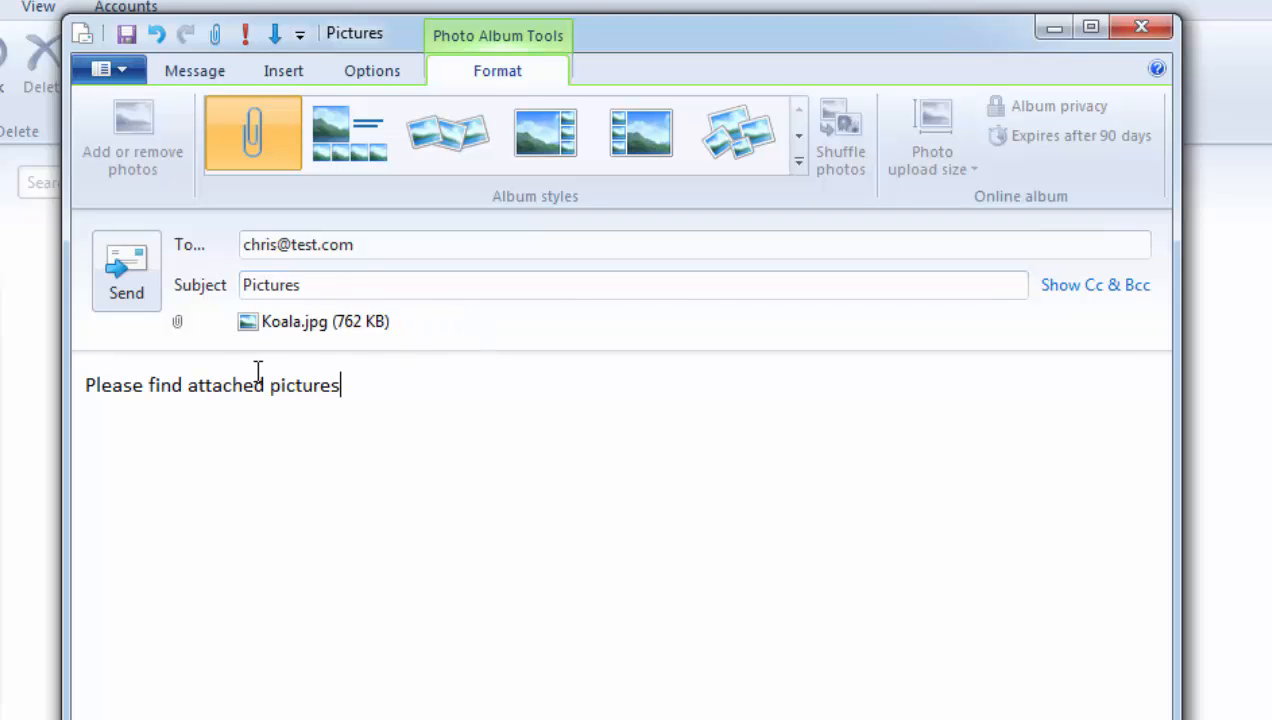
mouse_move(254, 132)
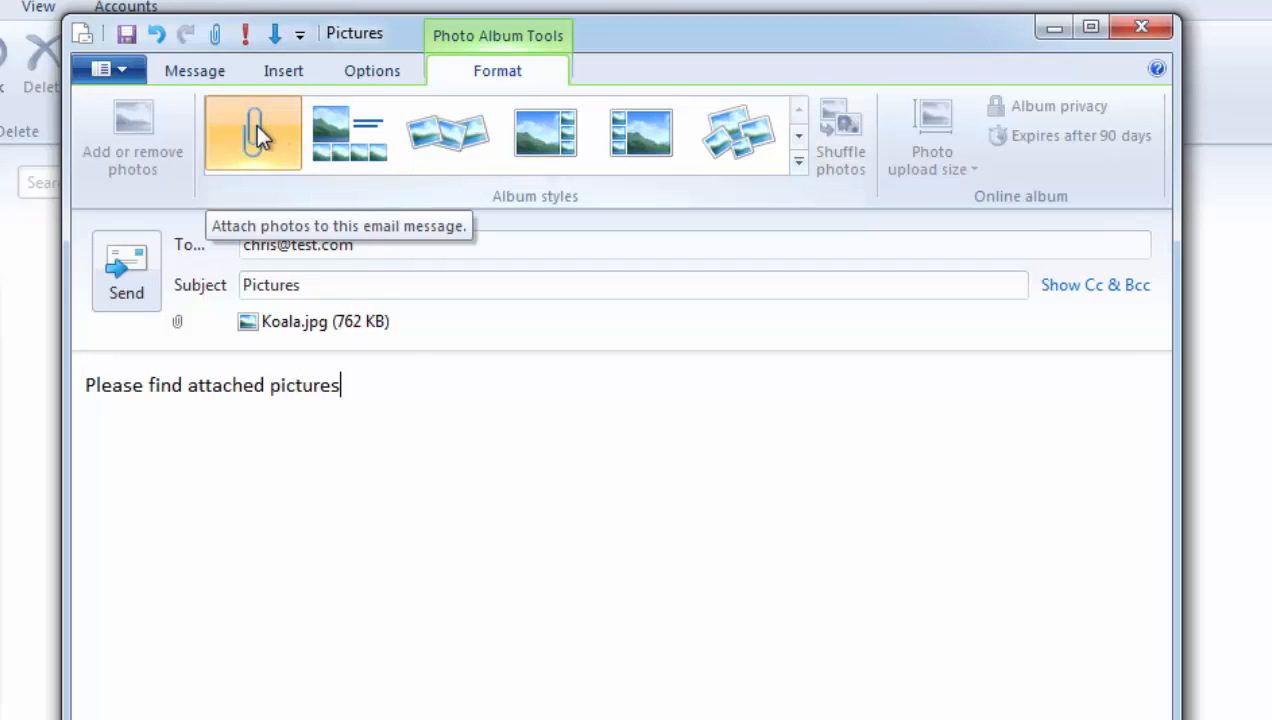
mouse_move(264, 136)
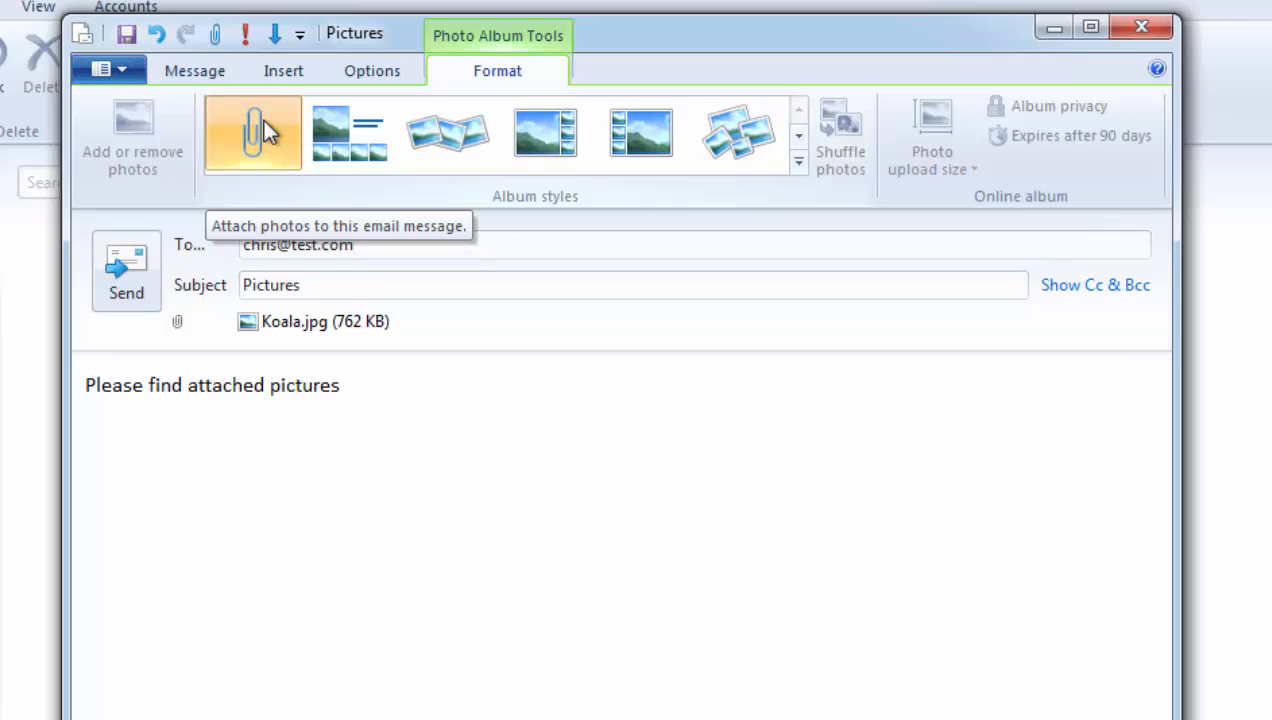
mouse_move(238, 104)
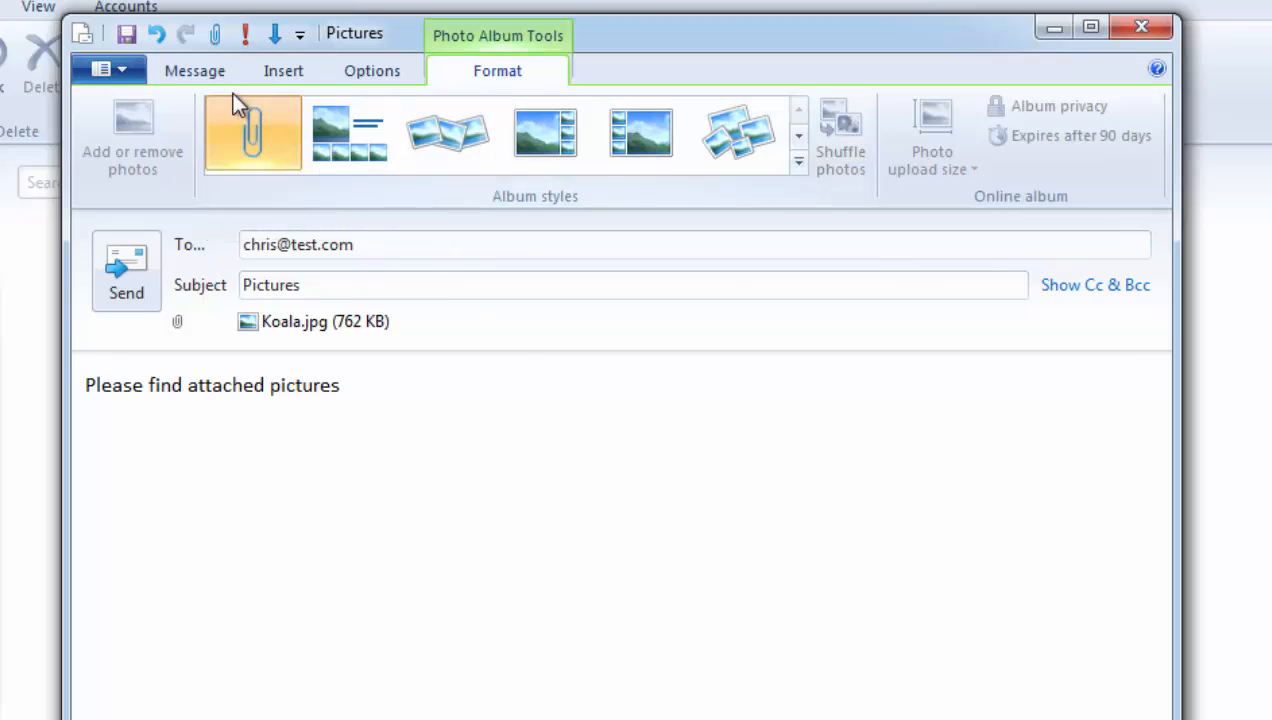
- Return to the Message tab's editing options with Koala.jpg attached
click(194, 70)
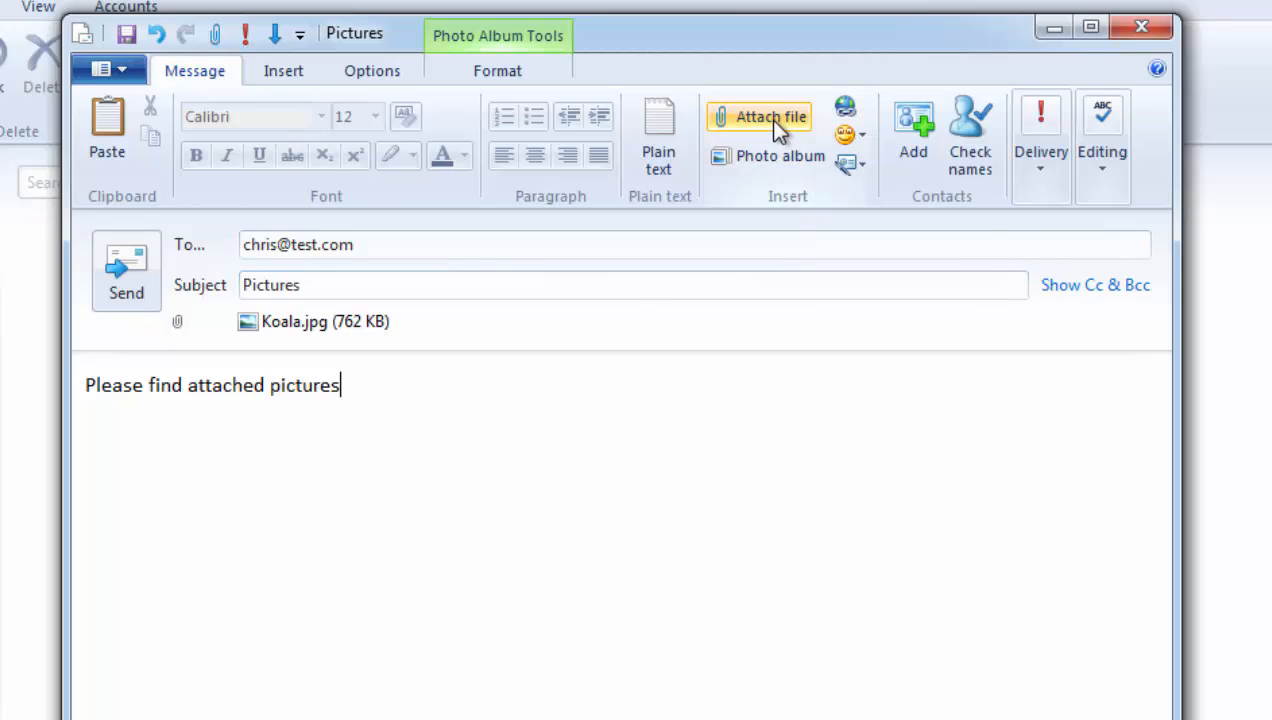
- Attach Lighthouse.jpg from the Pictures library alongside Koala.jpg
click(768, 116)
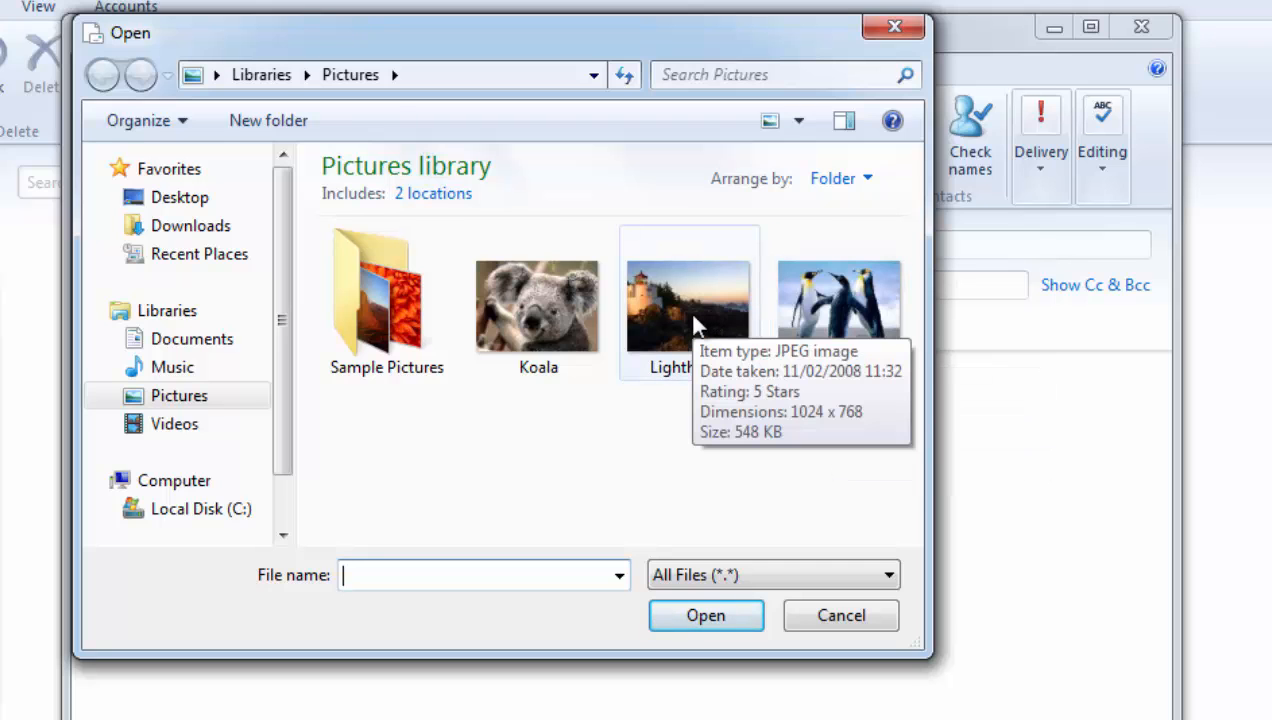
click(704, 616)
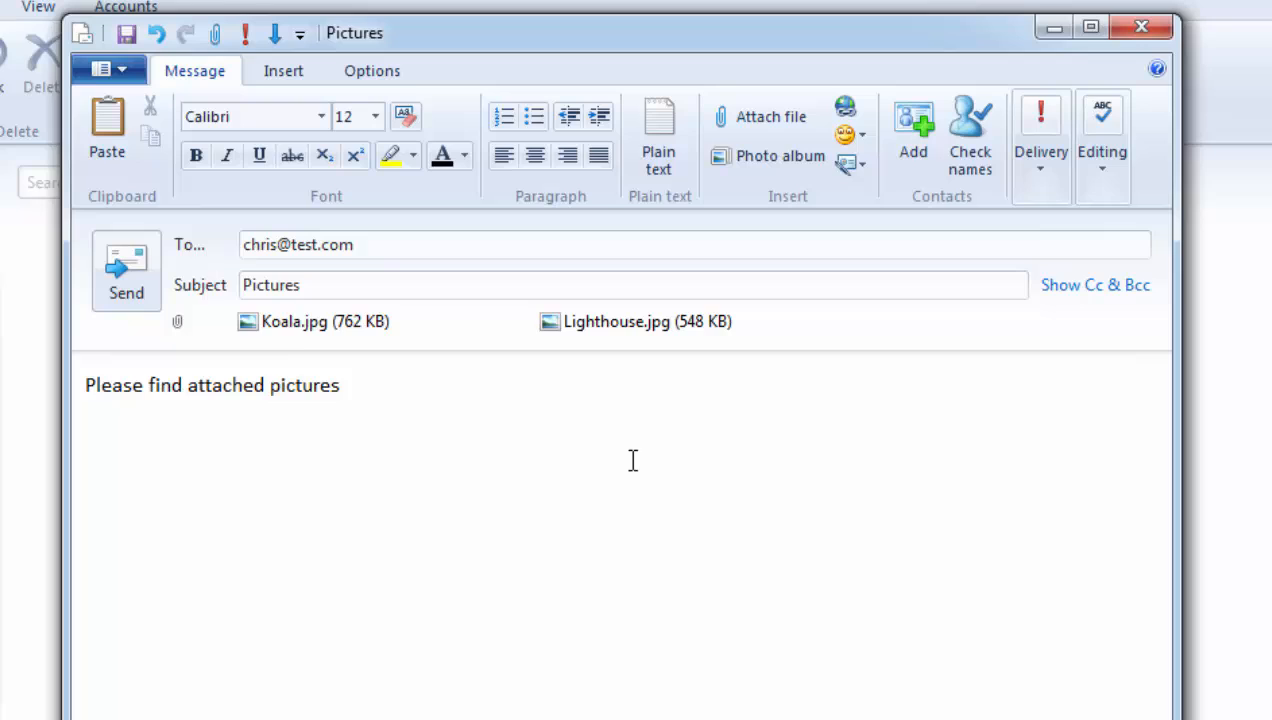
mouse_move(852, 652)
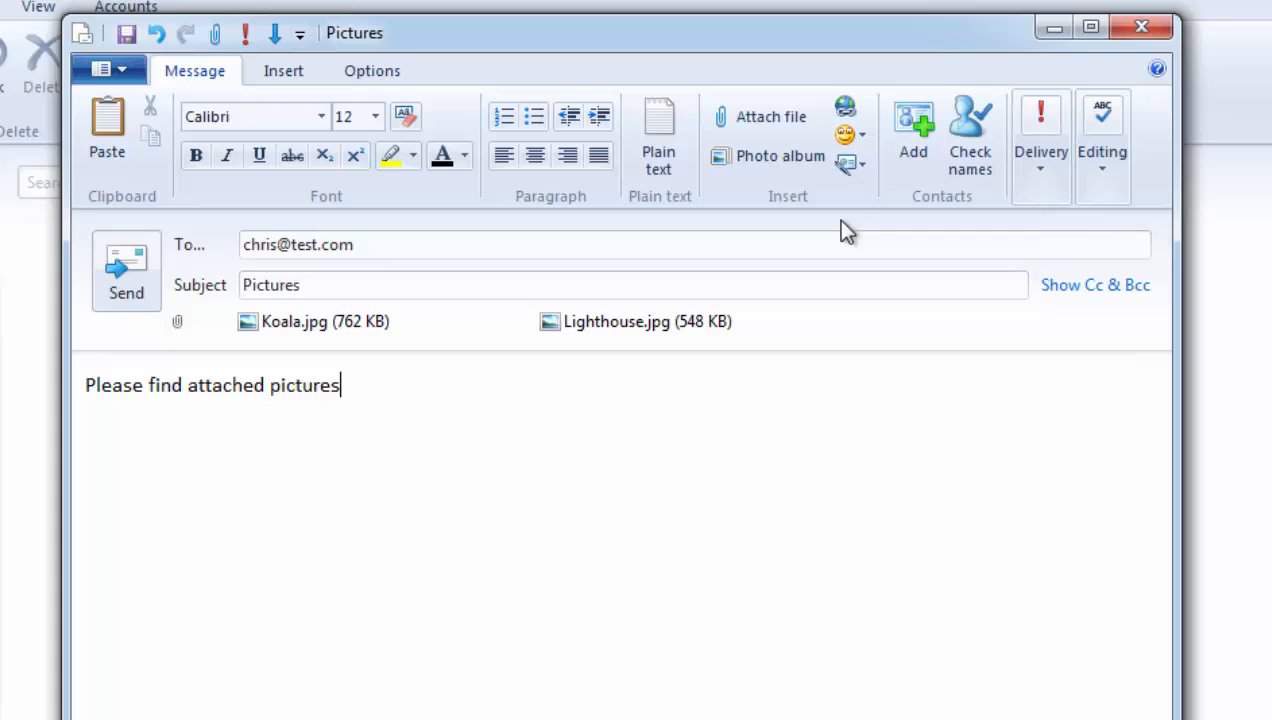
- Attach Penguins.jpg as the third picture, leaving the message ready to send
click(770, 116)
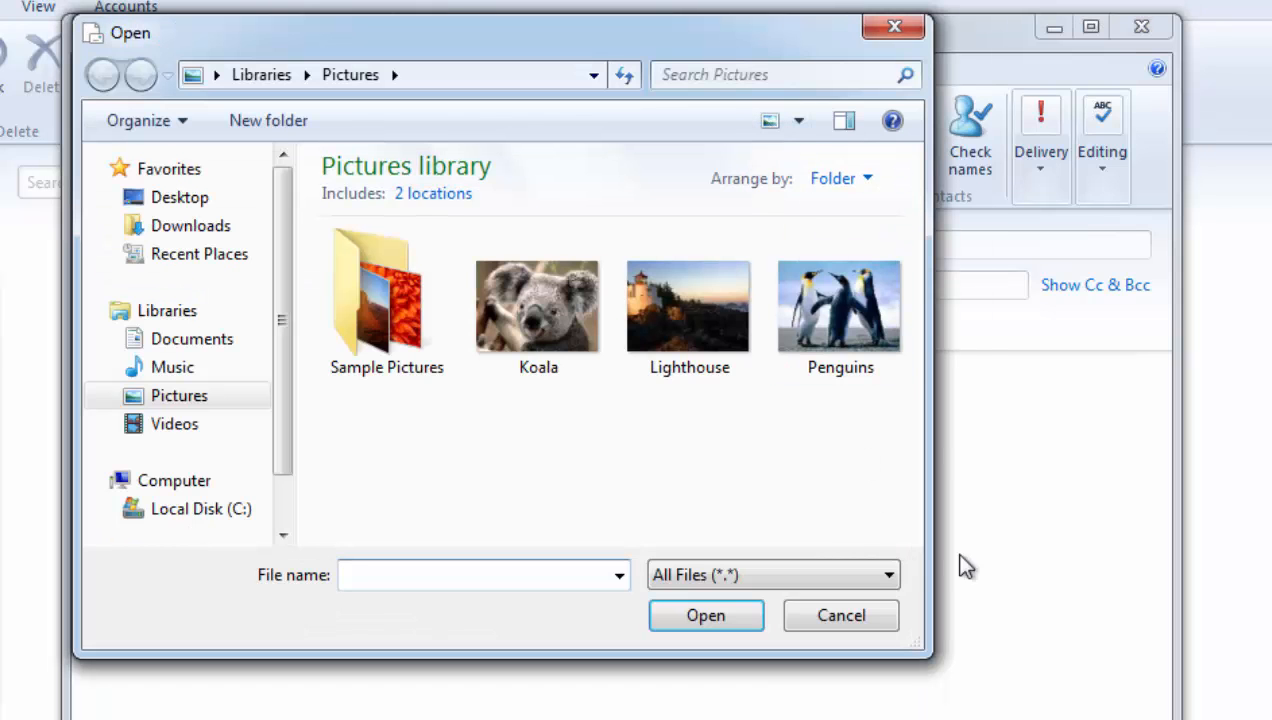
mouse_move(840, 310)
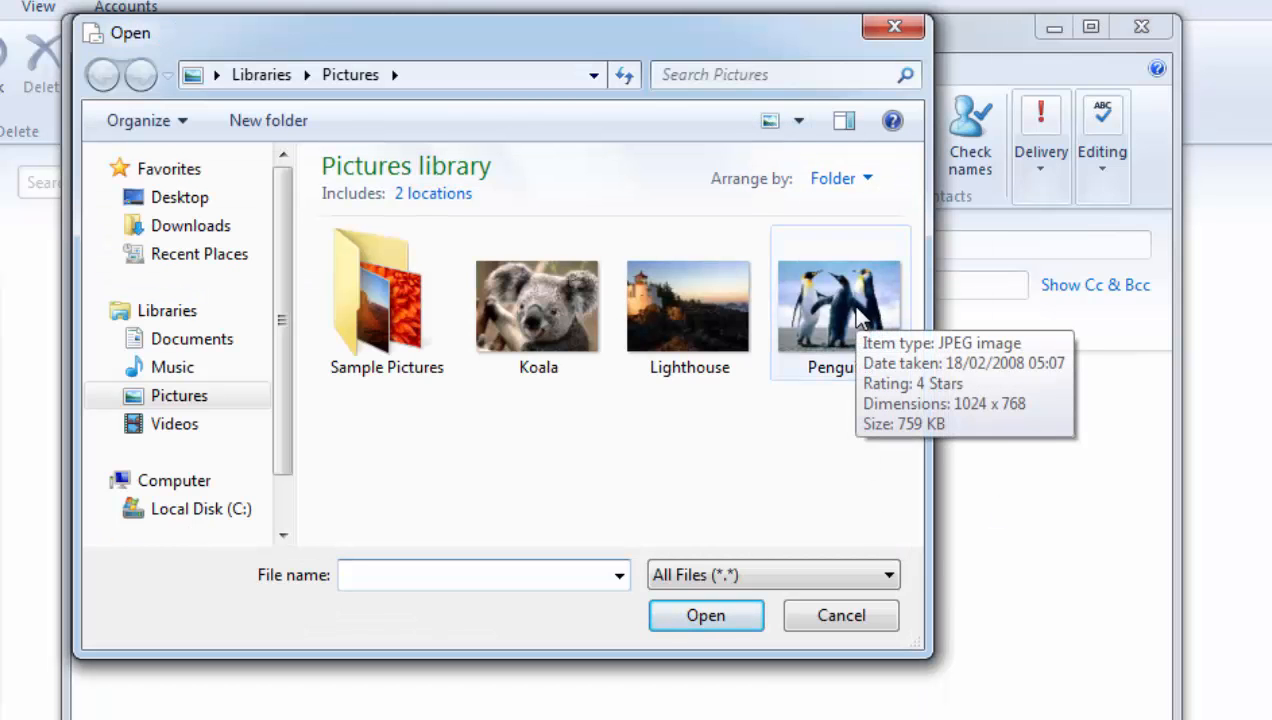
click(704, 616)
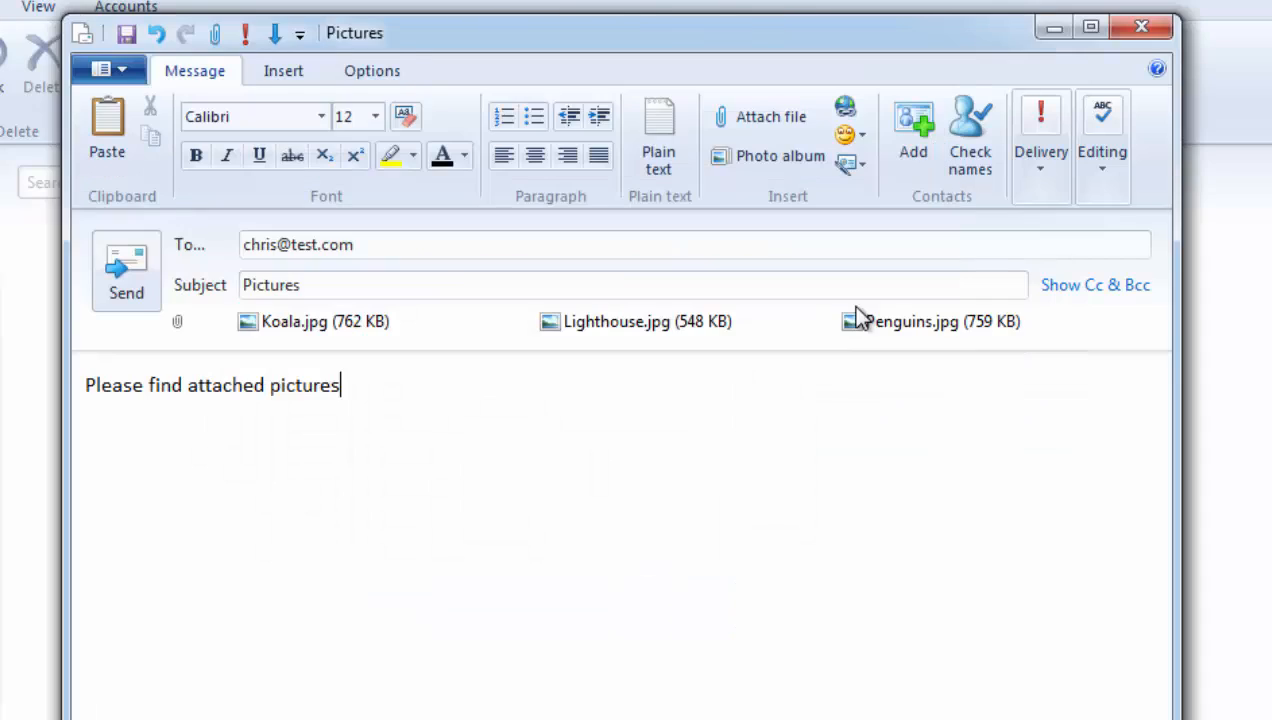
mouse_move(948, 328)
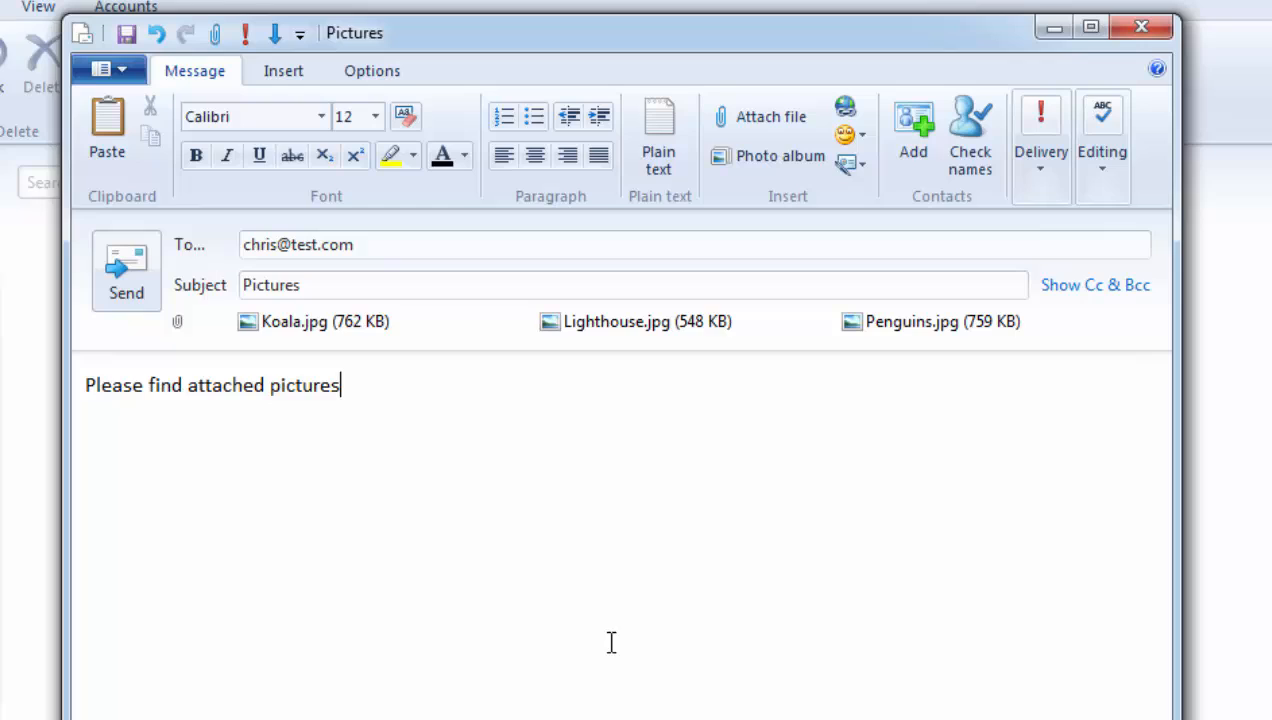
mouse_move(138, 278)
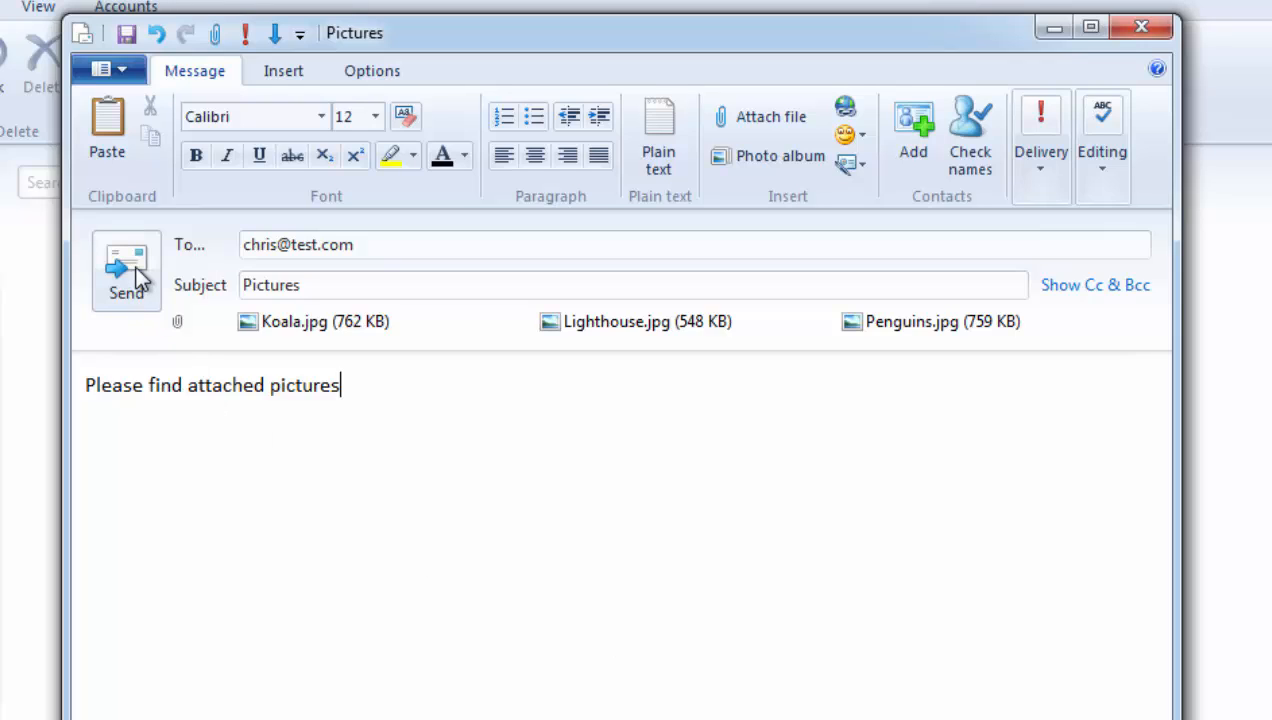